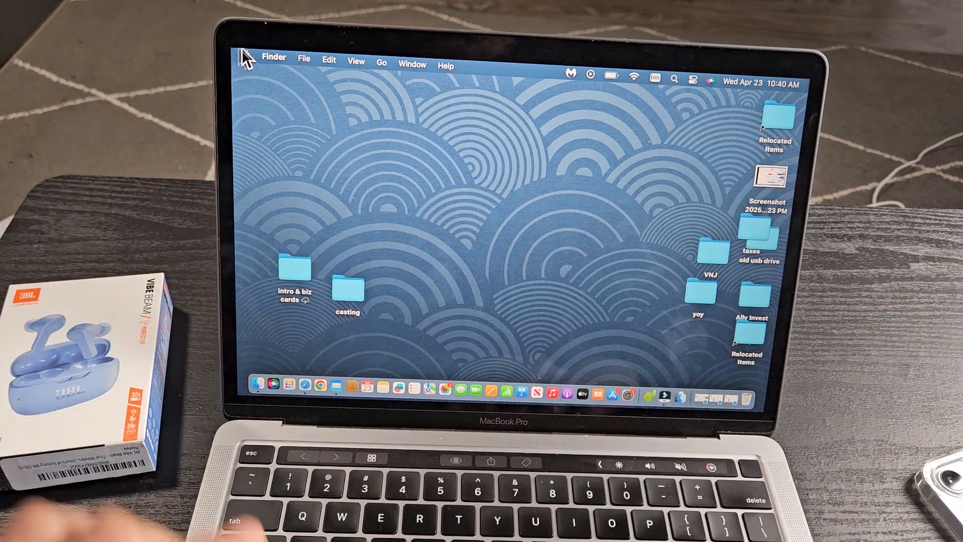
Open System Settings from the Apple menu and search for "blue".
{"action": "left_click", "coordinate": [248, 58]}
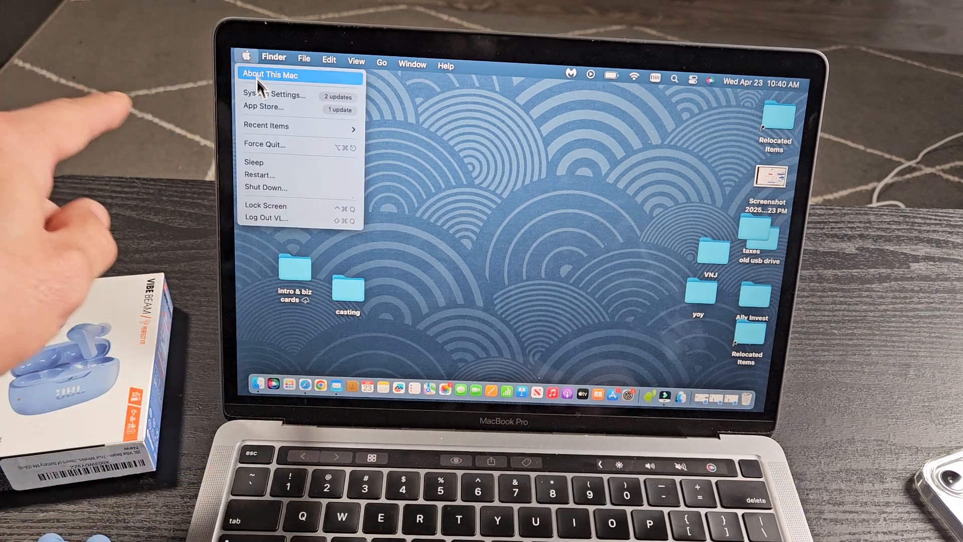
{"action": "left_click", "coordinate": [273, 94]}
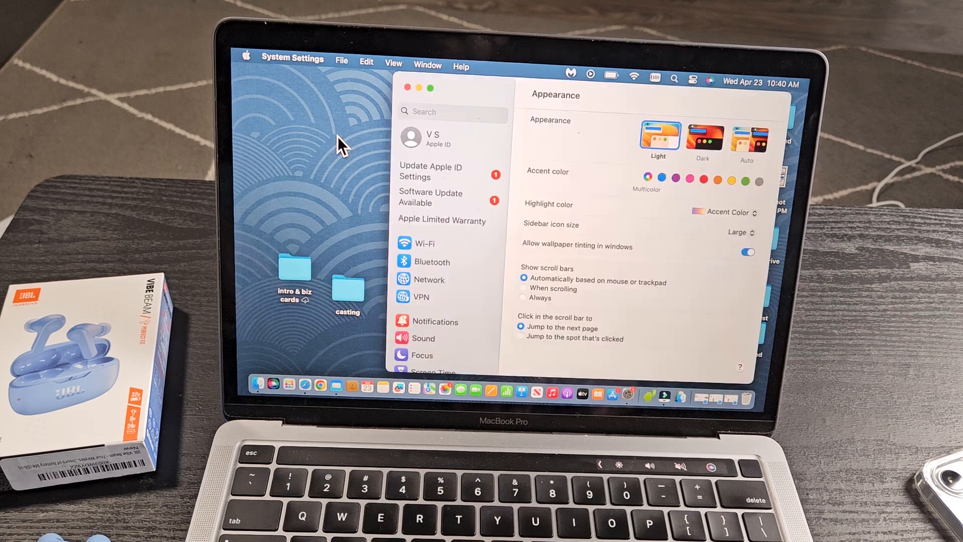
{"action": "left_click", "coordinate": [453, 112]}
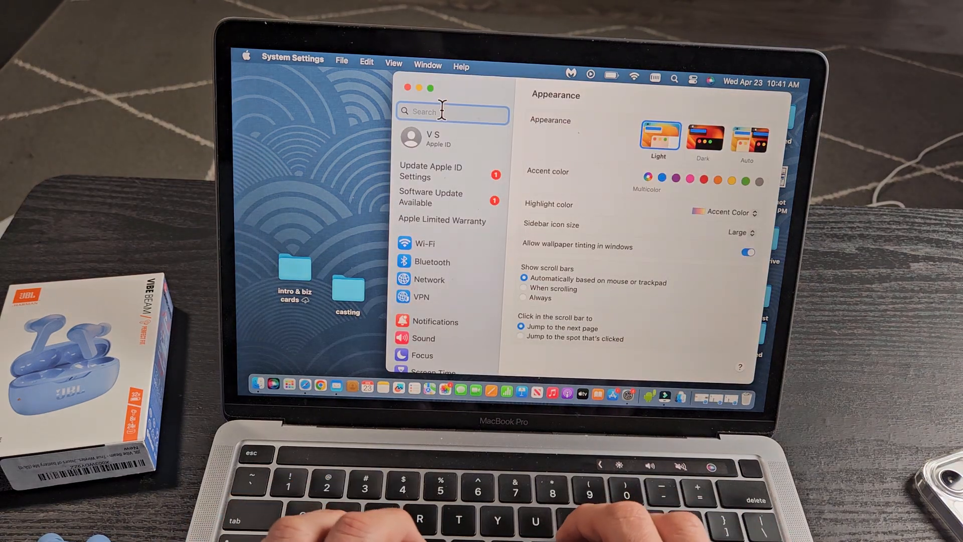
{"action": "type", "text": "blue"}
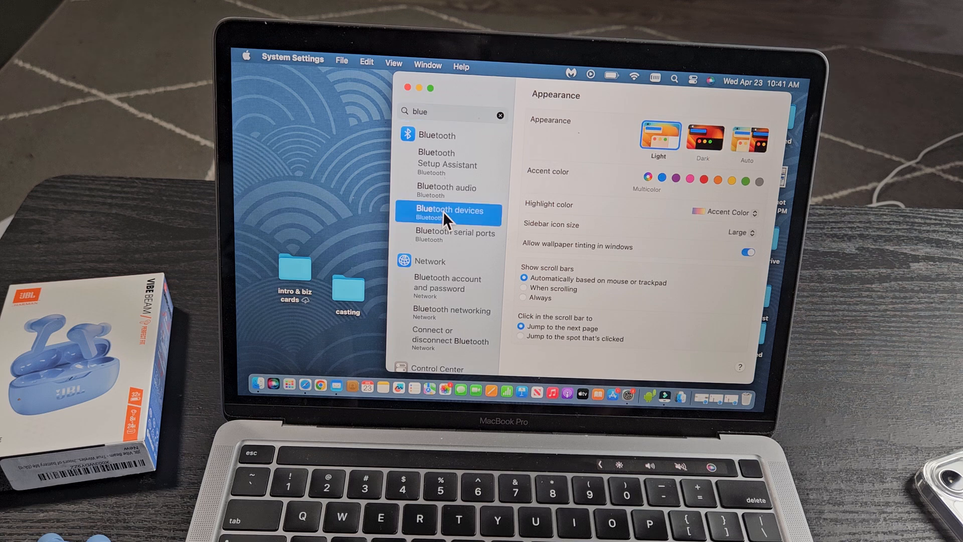
Open Bluetooth devices and connect the nearby JBL VIBE BEAM earbuds.
{"action": "left_click", "coordinate": [448, 213]}
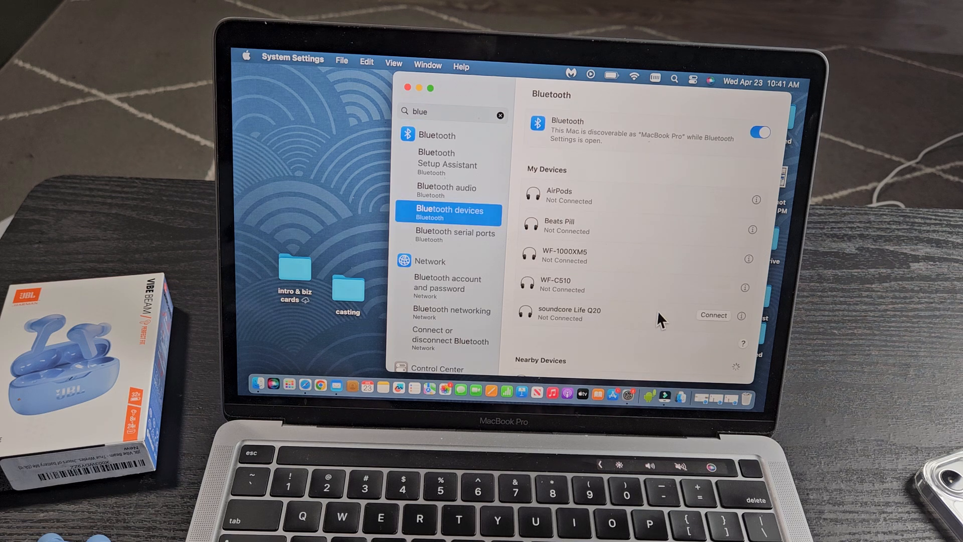
{"action": "scroll", "scroll_direction": "down", "scroll_amount": 3}
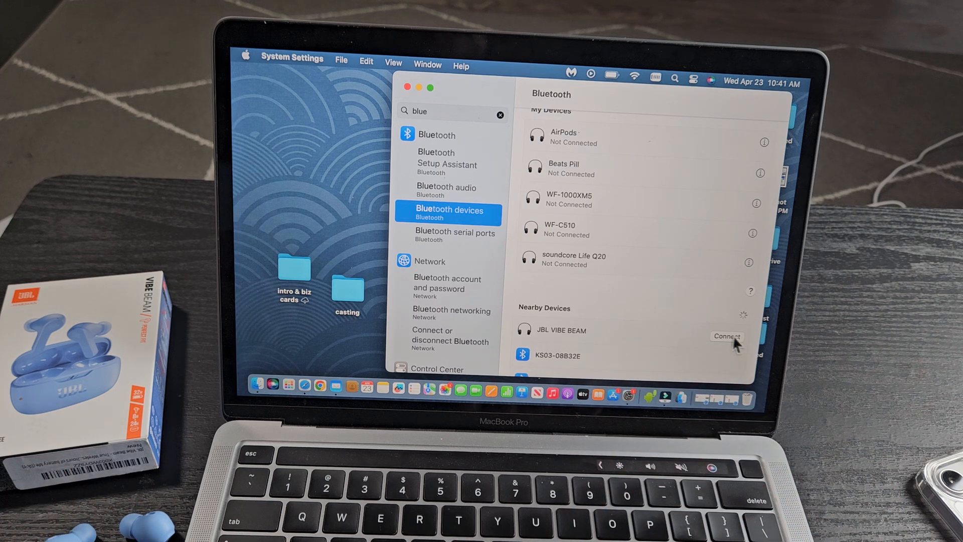
{"action": "left_click", "coordinate": [726, 336]}
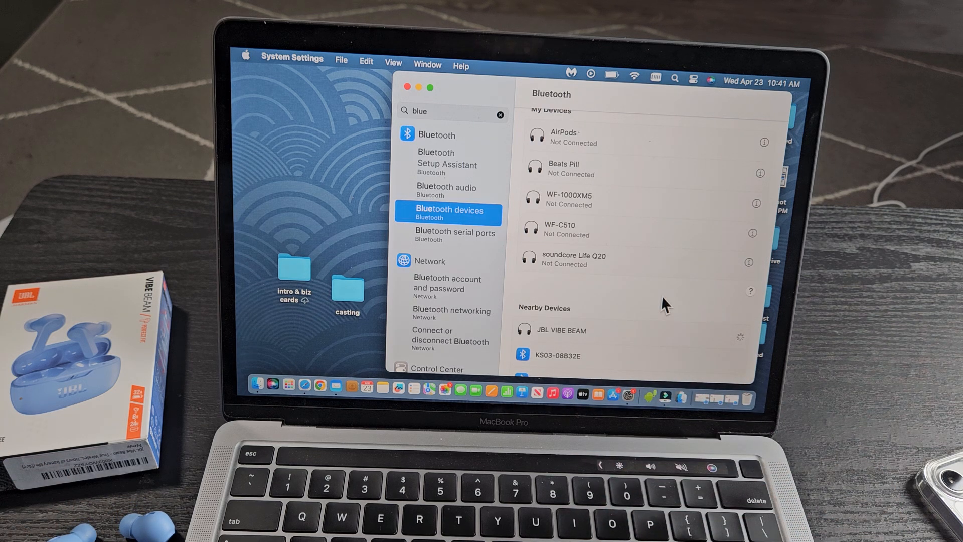